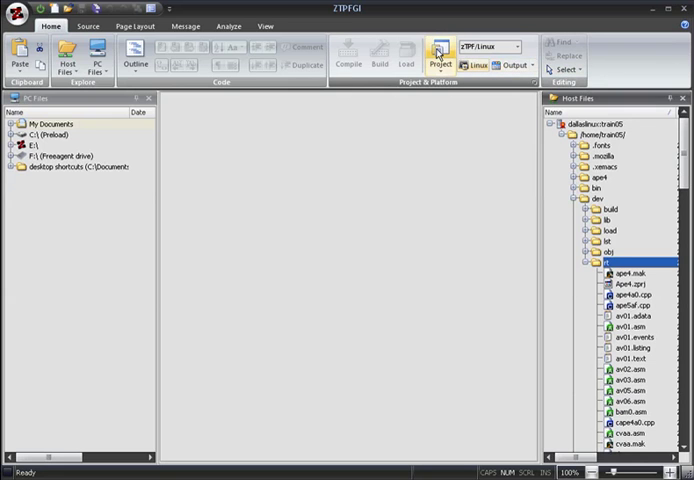
Show the Projects view with the project group beside the host file tree.
{"action": "left_click", "coordinate": [436, 56]}
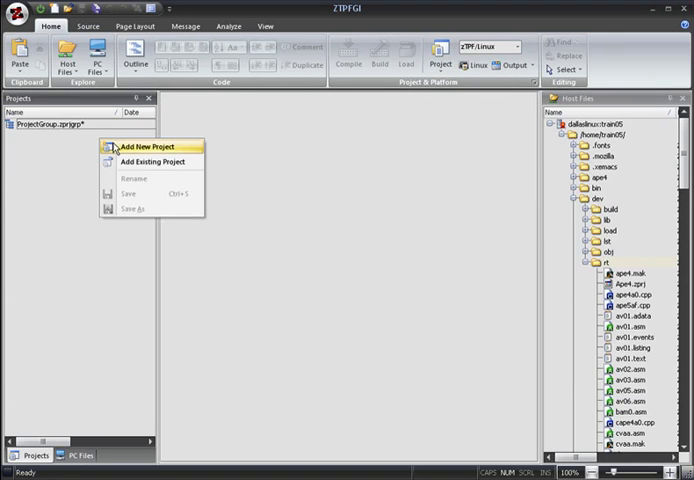
Start a new project for the group, kept as a PC file named My_ZTPF.zpc rather than on the host.
{"action": "left_click", "coordinate": [148, 146]}
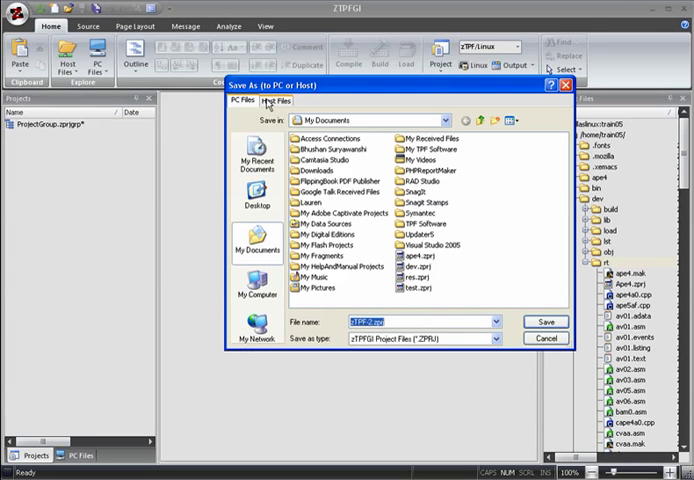
{"action": "left_click", "coordinate": [276, 100]}
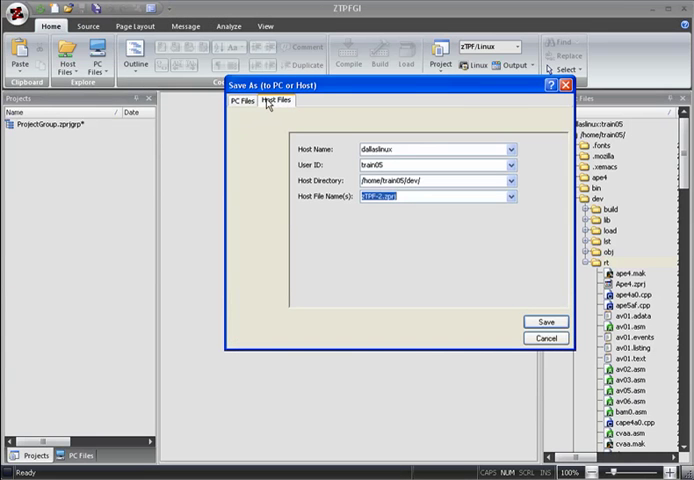
{"action": "left_click", "coordinate": [240, 104]}
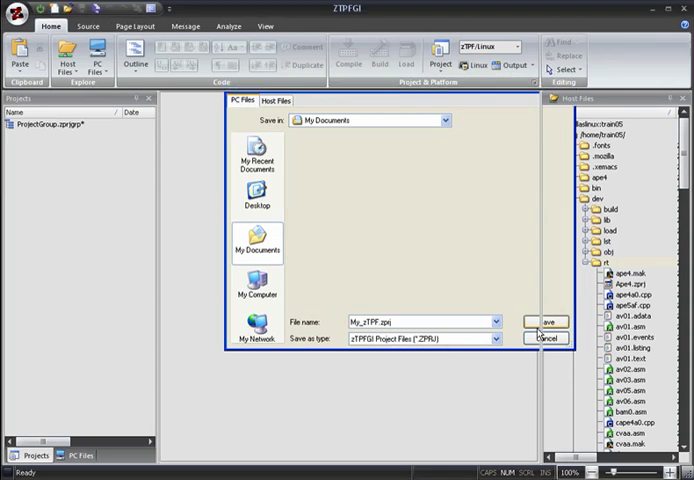
Save the My_ZTPF.zpc project into the group so ant01.asm can be added to its Source folder.
{"action": "left_click", "coordinate": [544, 320]}
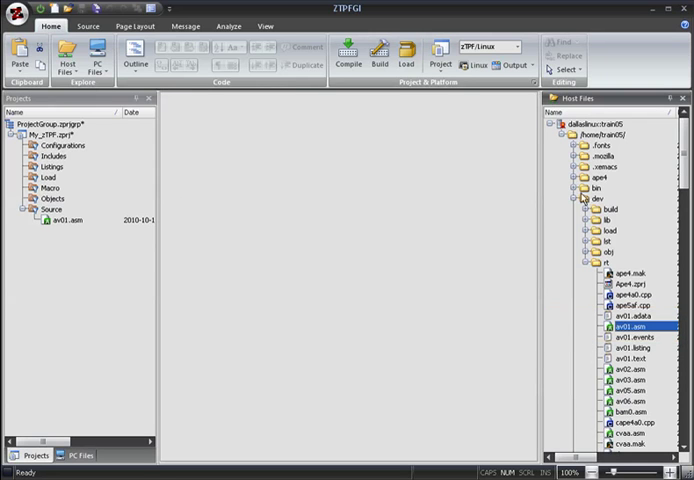
Include the host dev directory in My_ZTPF with Recurse into subdirectories enabled.
{"action": "left_click", "coordinate": [604, 196]}
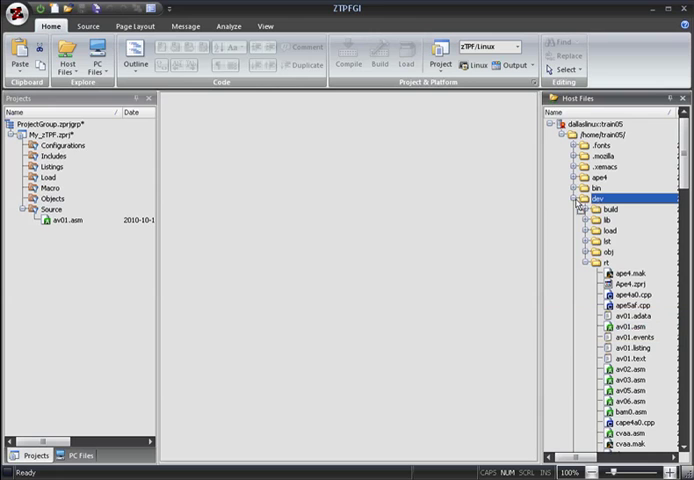
{"action": "left_click", "coordinate": [60, 132]}
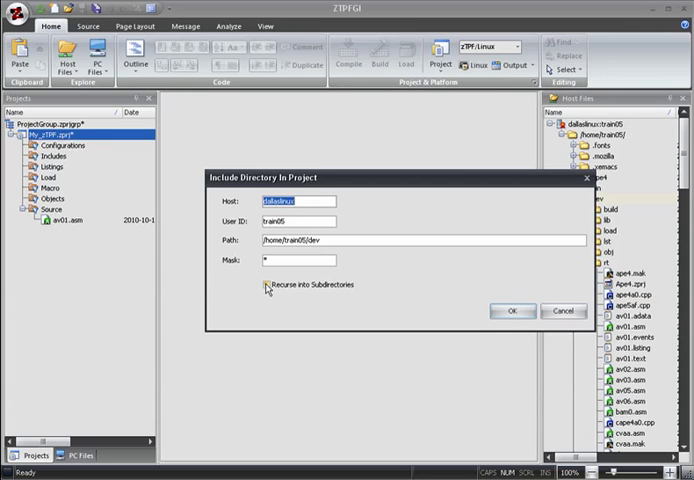
{"action": "left_click", "coordinate": [264, 288]}
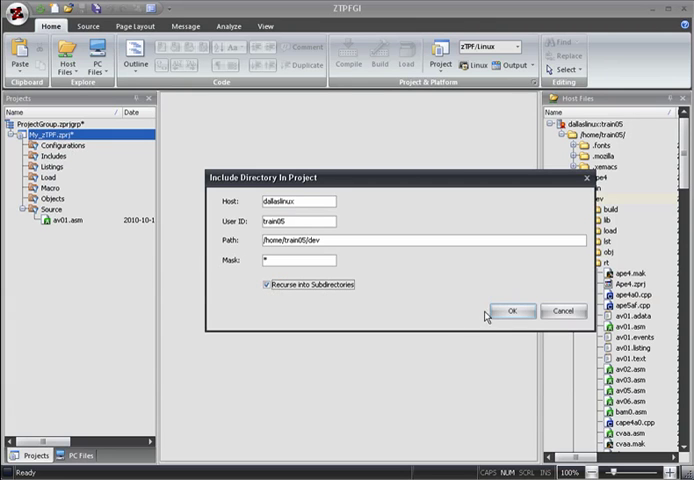
{"action": "left_click", "coordinate": [512, 312]}
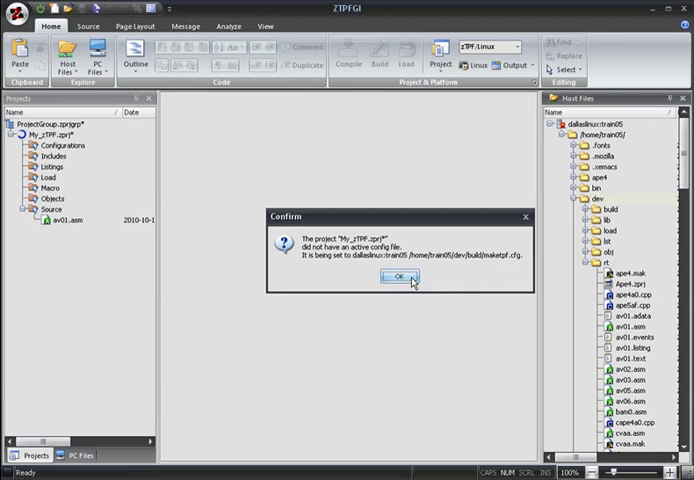
Accept maketpf.cfg as the active configuration and review the Source, Objects and Configurations folders.
{"action": "left_click", "coordinate": [400, 278]}
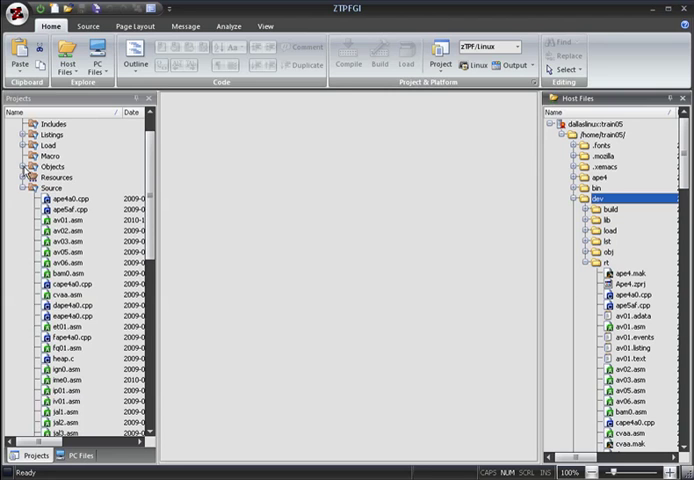
{"action": "left_click", "coordinate": [24, 166]}
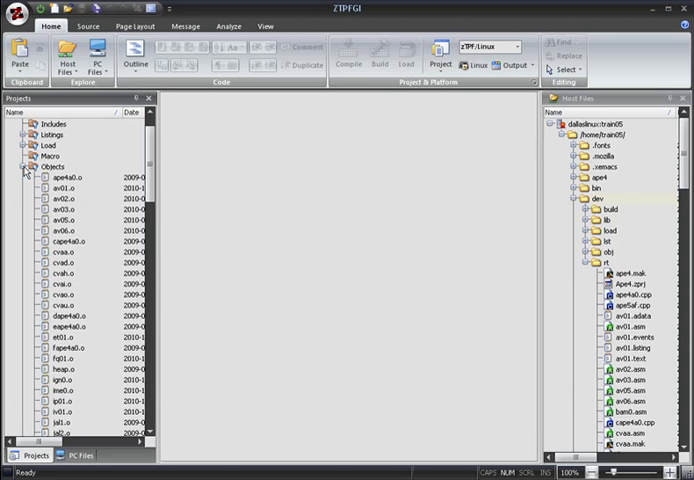
{"action": "left_click", "coordinate": [28, 166]}
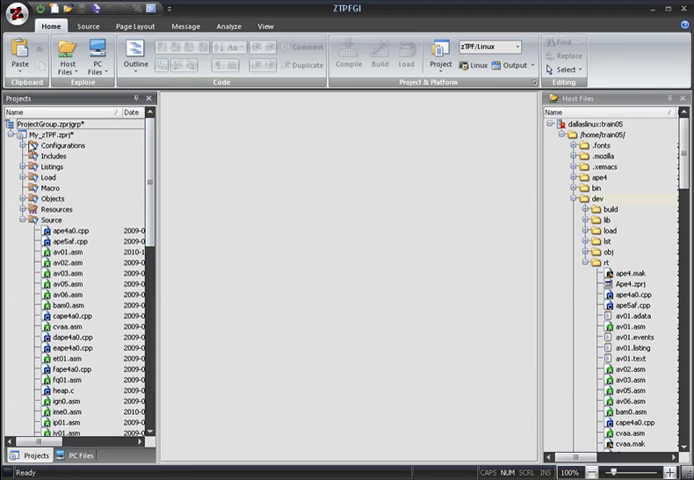
{"action": "left_click", "coordinate": [28, 144]}
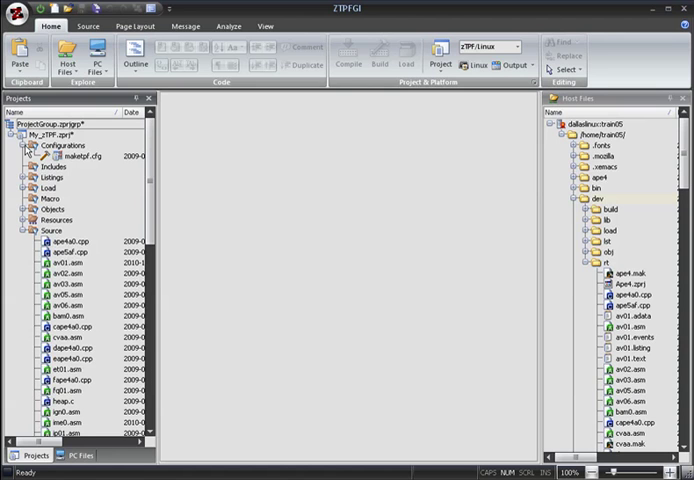
{"action": "mouse_move", "coordinate": [24, 148]}
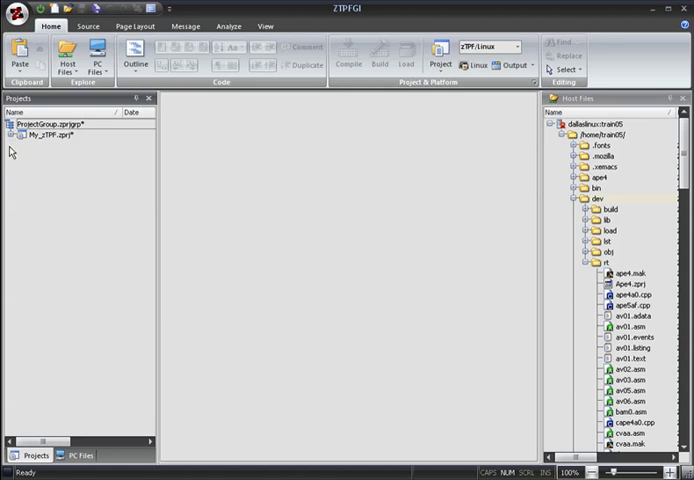
Add ape4.zpj to the group and expand it to show its Configurations and Source folders.
{"action": "right_click", "coordinate": [40, 126]}
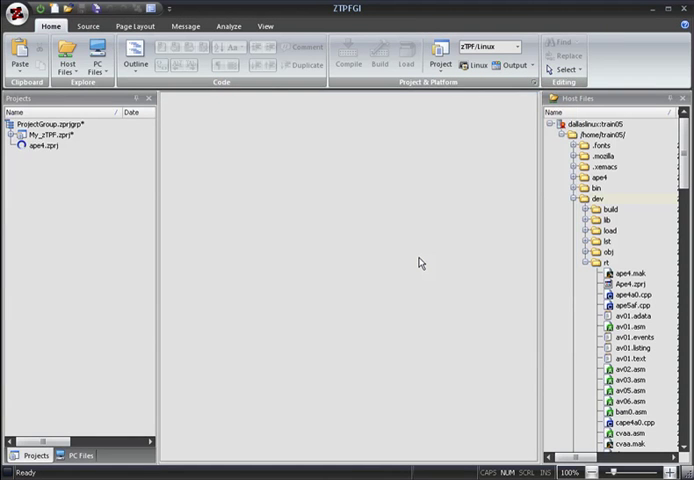
{"action": "left_click", "coordinate": [18, 144]}
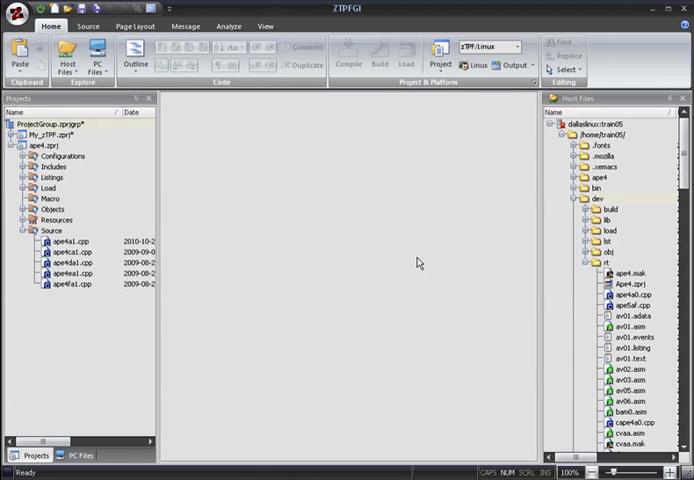
{"action": "mouse_move", "coordinate": [60, 156]}
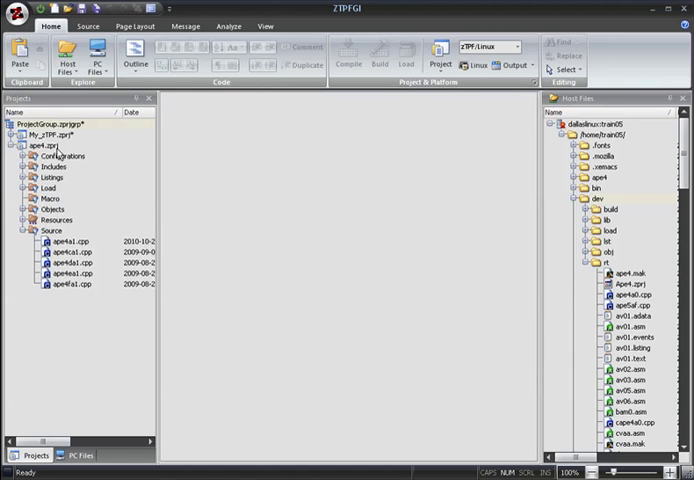
{"action": "right_click", "coordinate": [42, 144]}
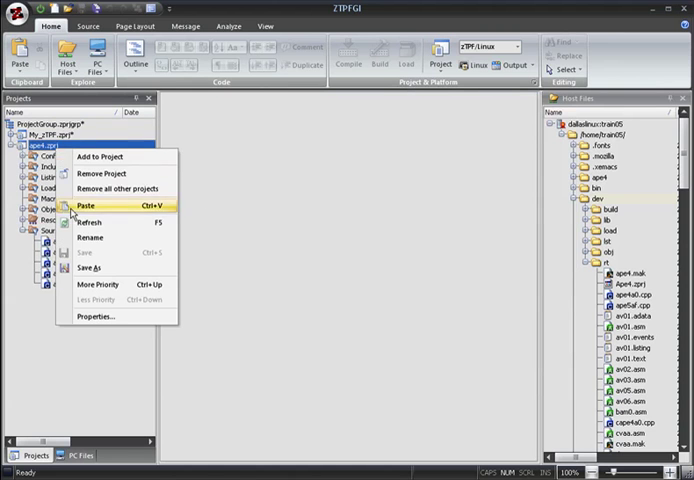
{"action": "left_click", "coordinate": [94, 316]}
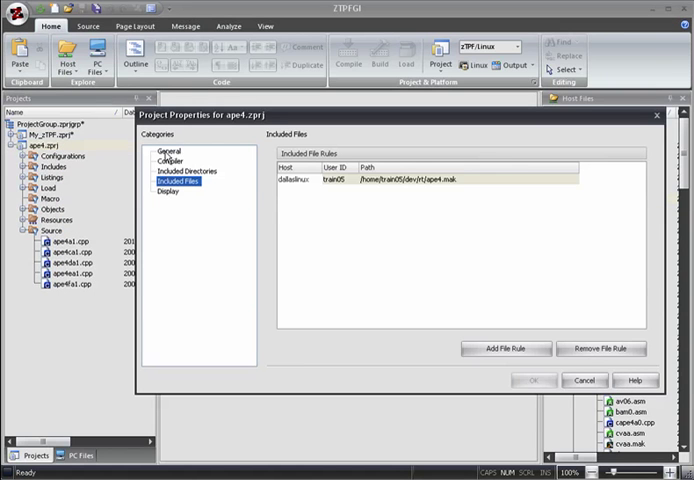
{"action": "left_click", "coordinate": [168, 150]}
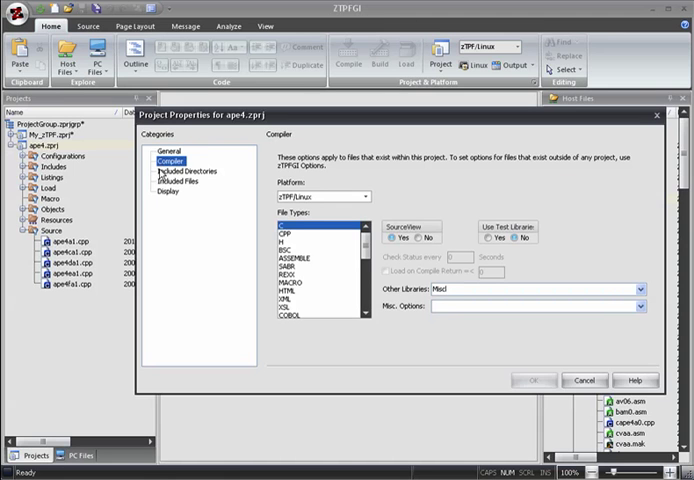
{"action": "left_click", "coordinate": [184, 172]}
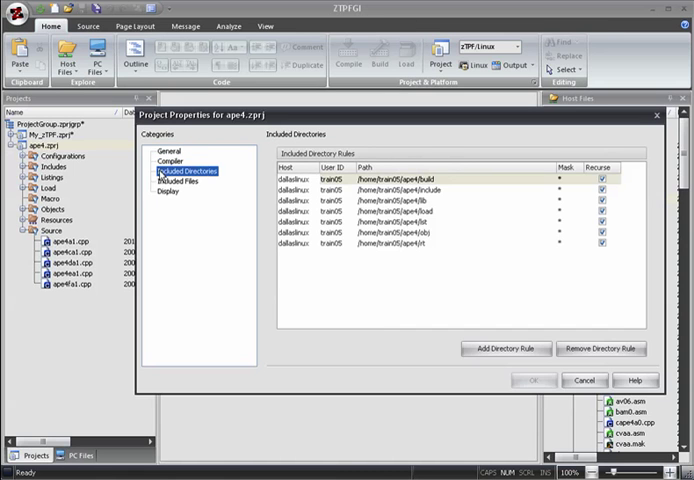
{"action": "left_click", "coordinate": [180, 184]}
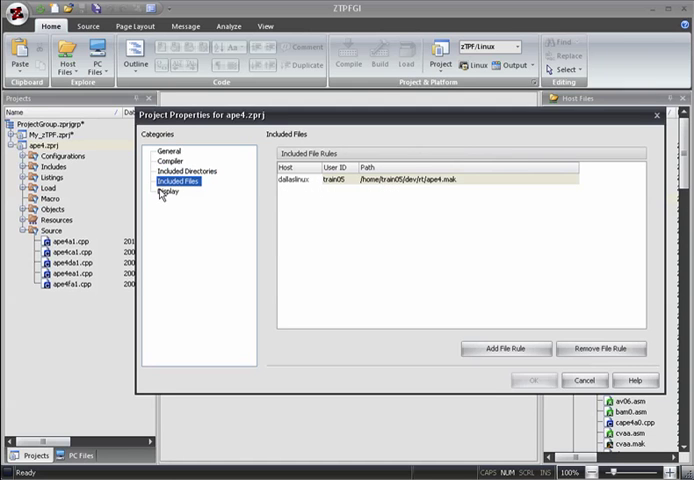
{"action": "left_click", "coordinate": [170, 192]}
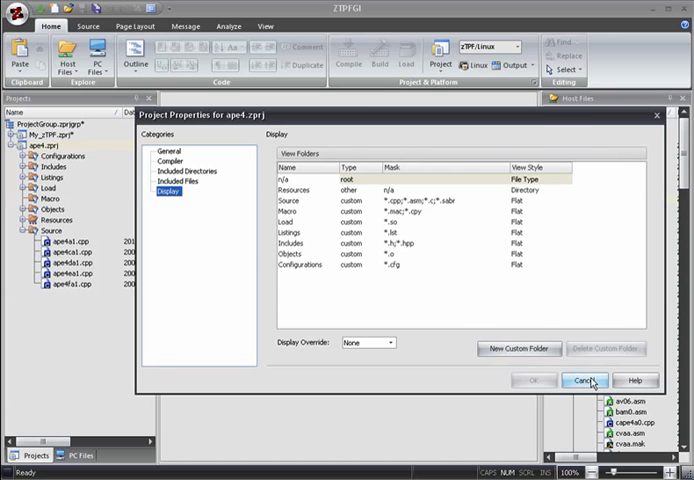
{"action": "left_click", "coordinate": [582, 380]}
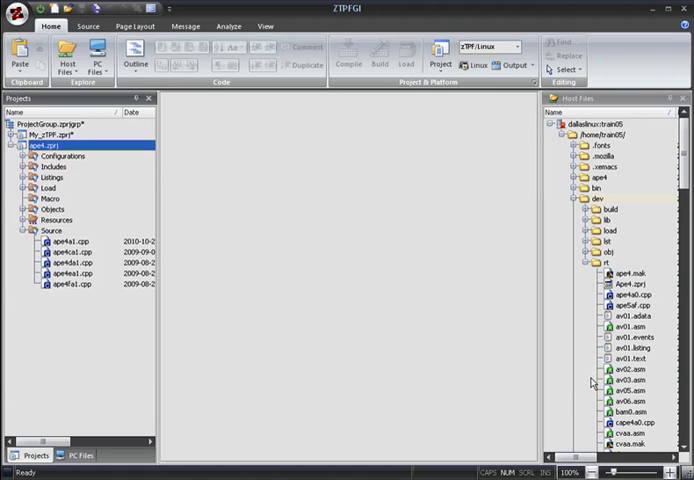
Open apert4.cpp from ape4's Source folder in the editor and show its configuration files.
{"action": "left_click", "coordinate": [70, 240]}
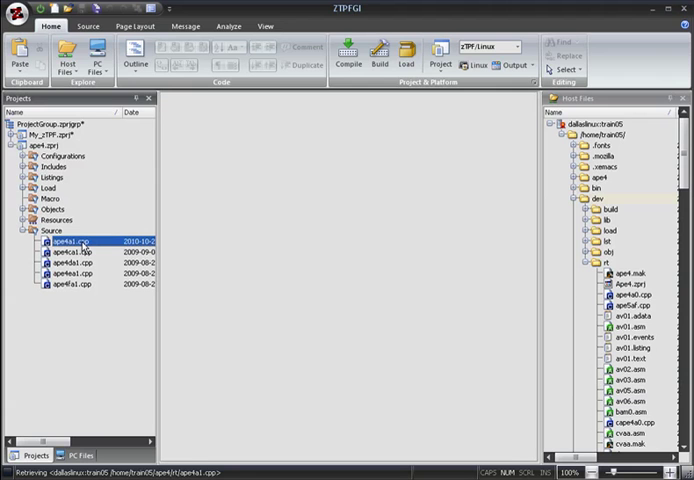
{"action": "double_click", "coordinate": [70, 242]}
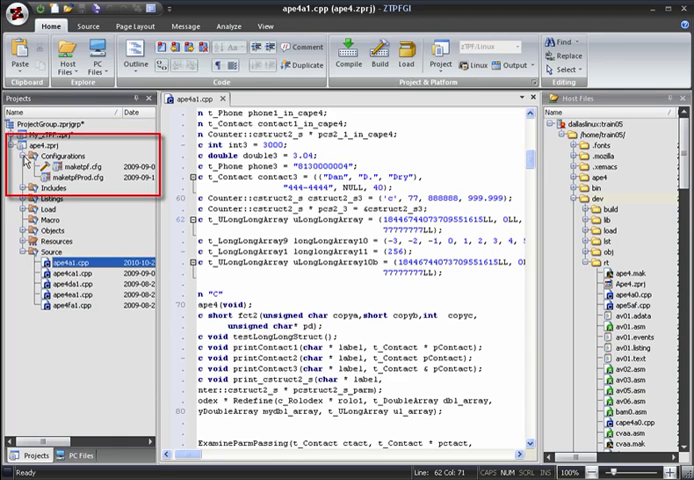
{"action": "left_click", "coordinate": [12, 146]}
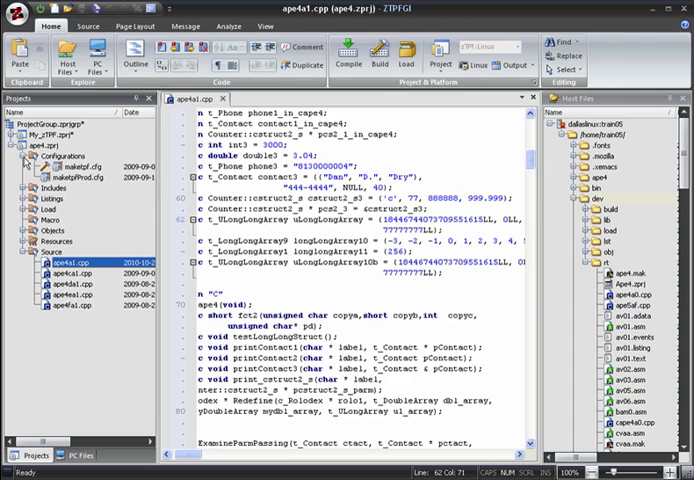
Set makeprod.cfg as the active configuration, build apert4.cpp and view the errors in the Output pane.
{"action": "right_click", "coordinate": [56, 170]}
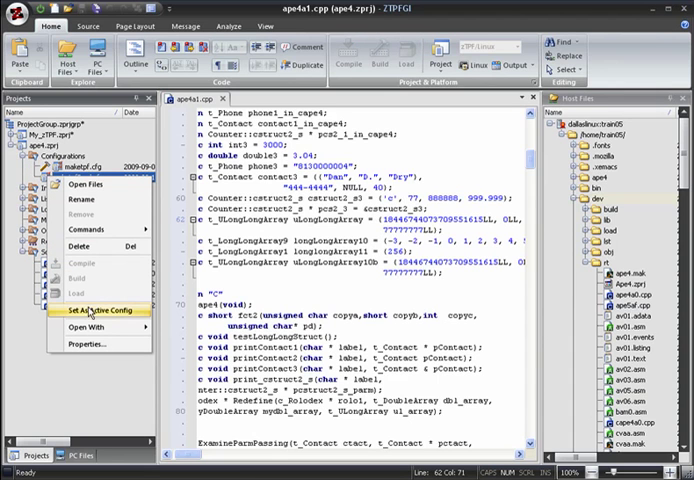
{"action": "left_click", "coordinate": [98, 314]}
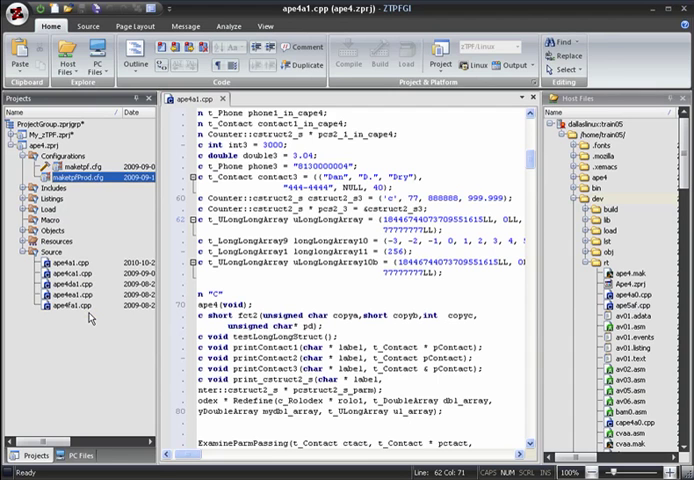
{"action": "left_click", "coordinate": [70, 164]}
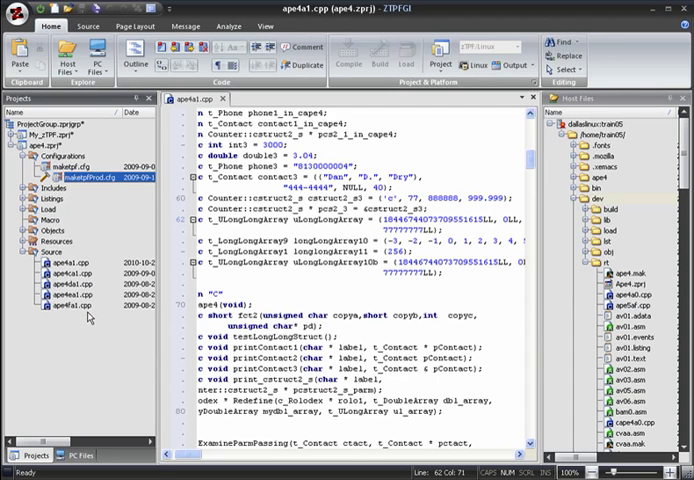
{"action": "right_click", "coordinate": [52, 262]}
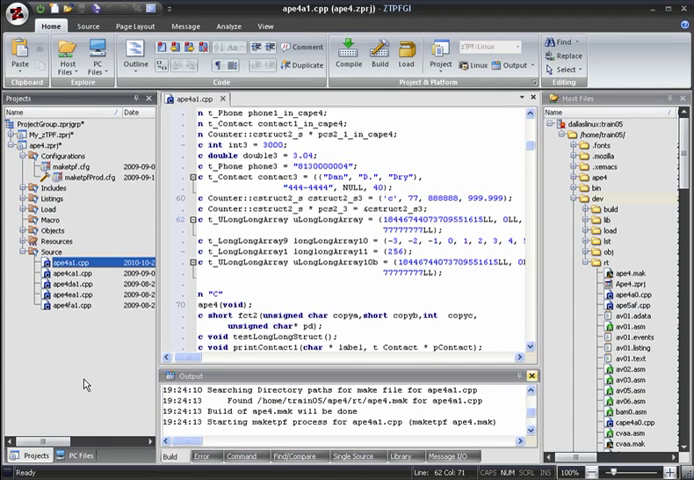
{"action": "left_click", "coordinate": [376, 52]}
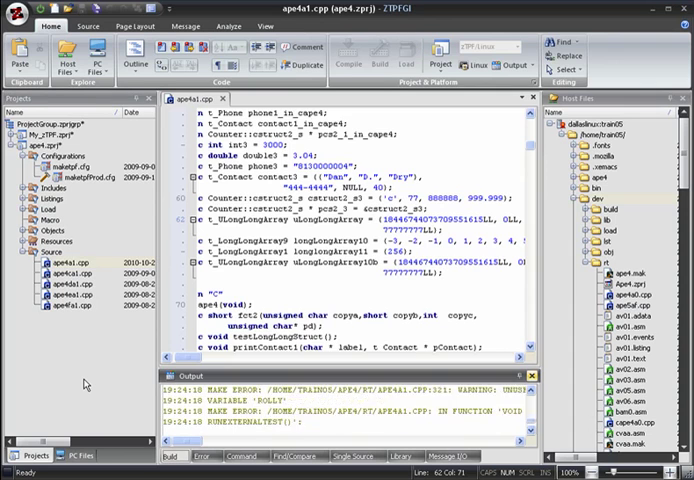